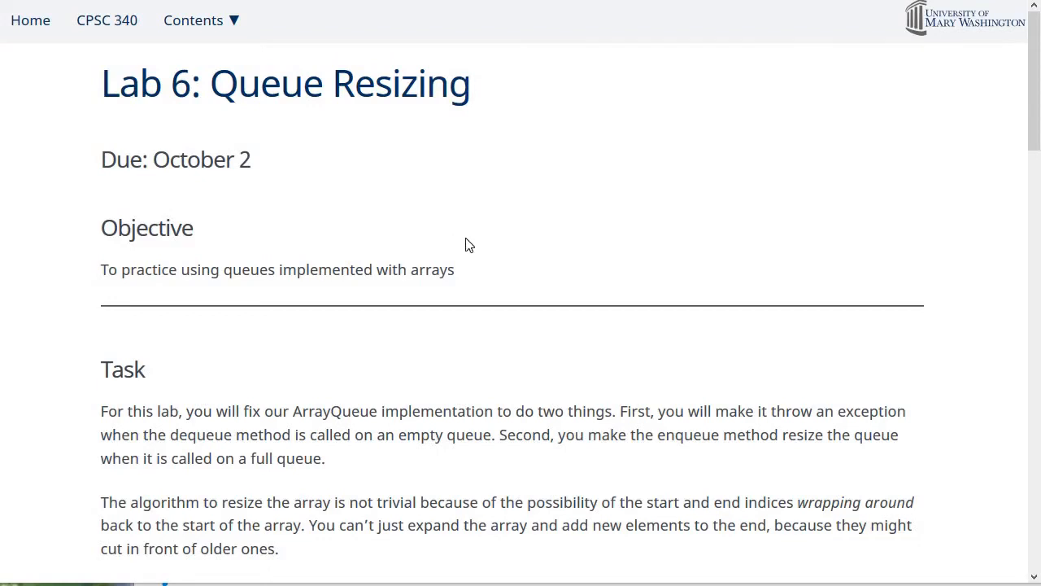
Scroll past the Objective to the Task section and the first resize-algorithm steps
{"action": "scroll", "scroll_direction": "down", "scroll_amount": 3}
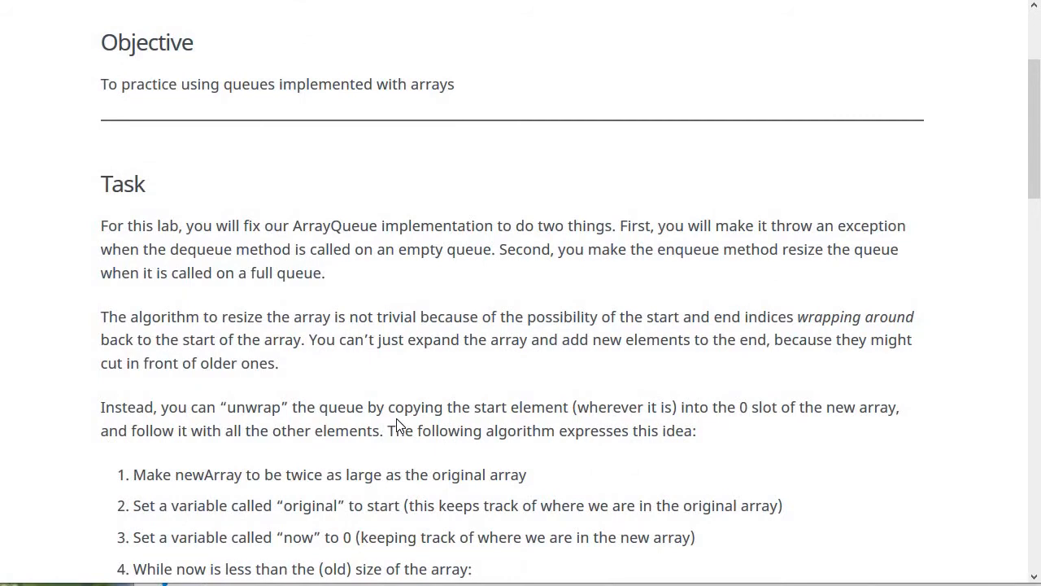
{"action": "mouse_move", "coordinate": [404, 371]}
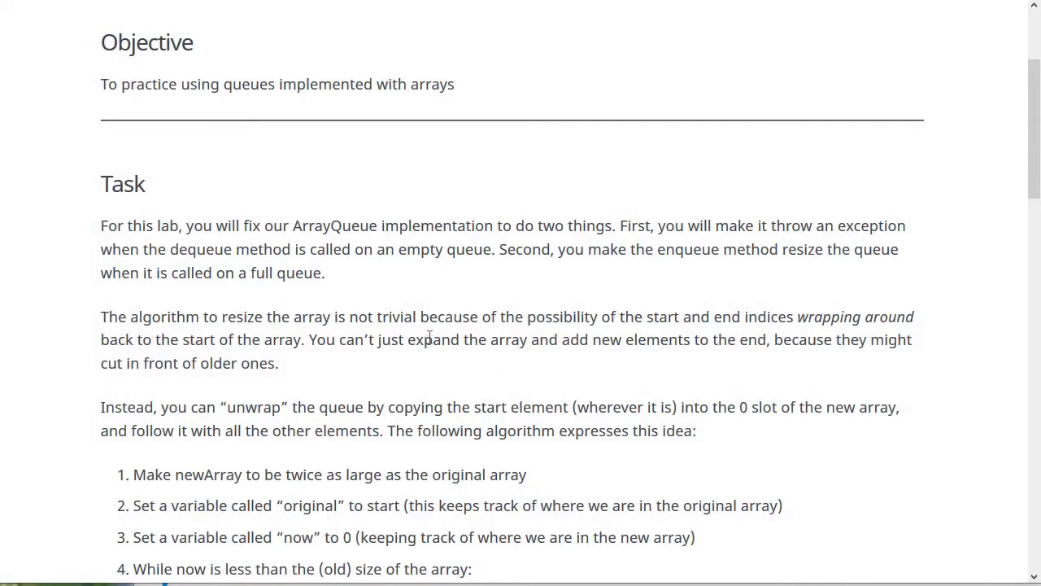
{"action": "mouse_move", "coordinate": [465, 310]}
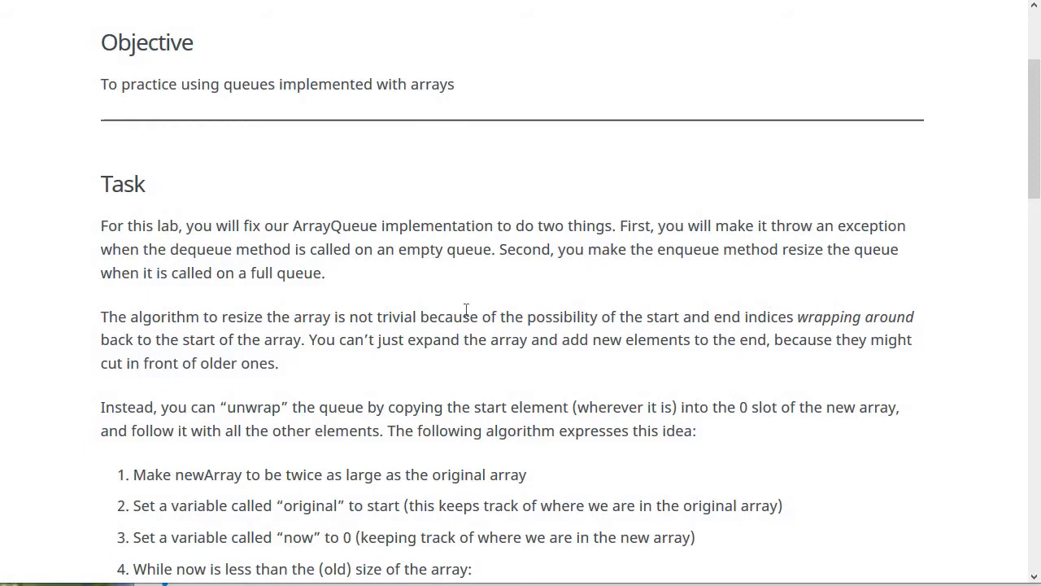
Reveal all seven algorithm steps, highlighting 'original', 'start', 'now' and 'array' while explaining
{"action": "scroll", "scroll_direction": "down", "scroll_amount": 3}
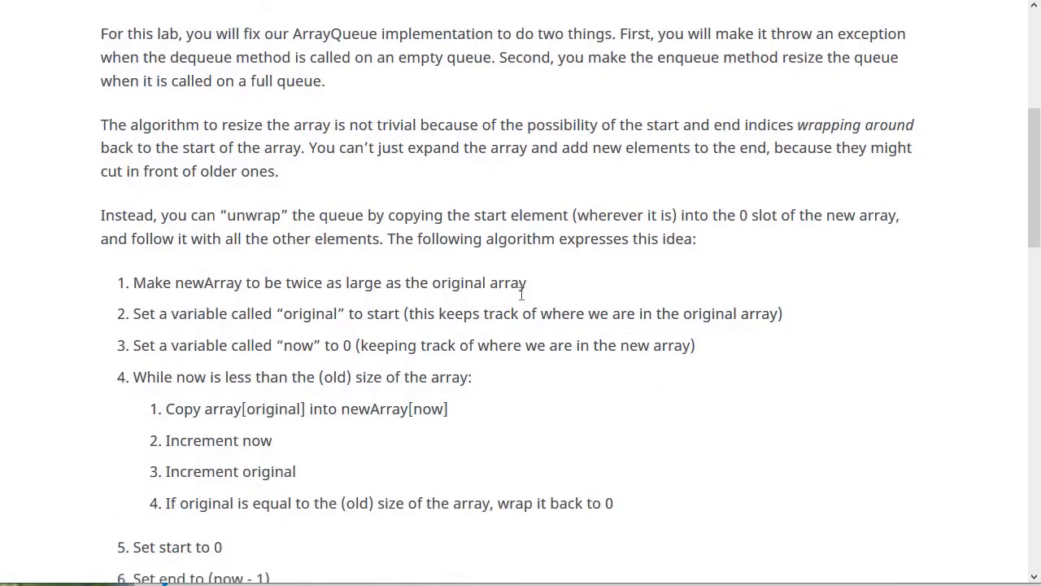
{"action": "scroll", "scroll_direction": "down", "scroll_amount": 3}
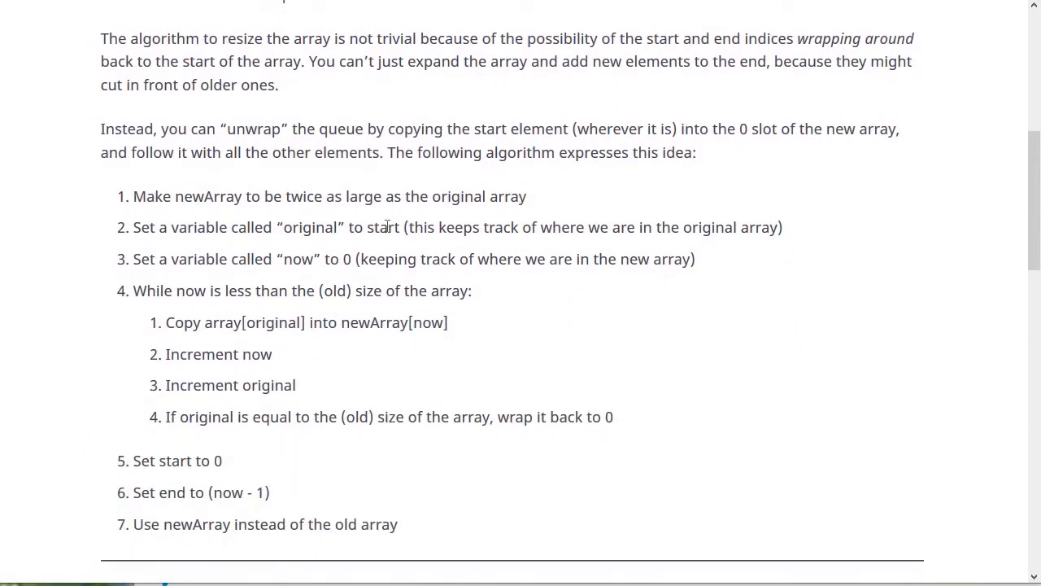
{"action": "mouse_move", "coordinate": [258, 205]}
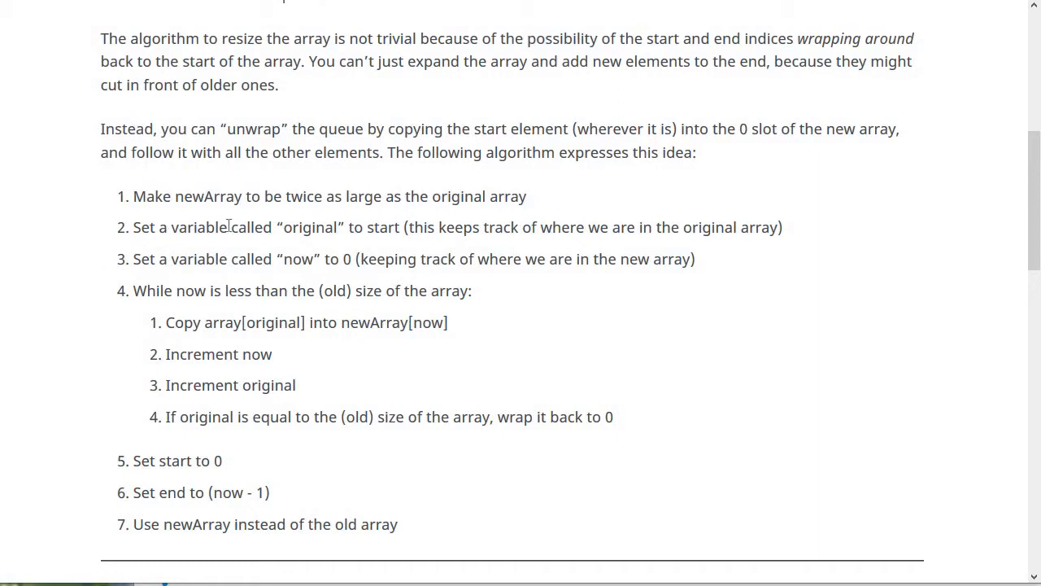
{"action": "mouse_move", "coordinate": [294, 225]}
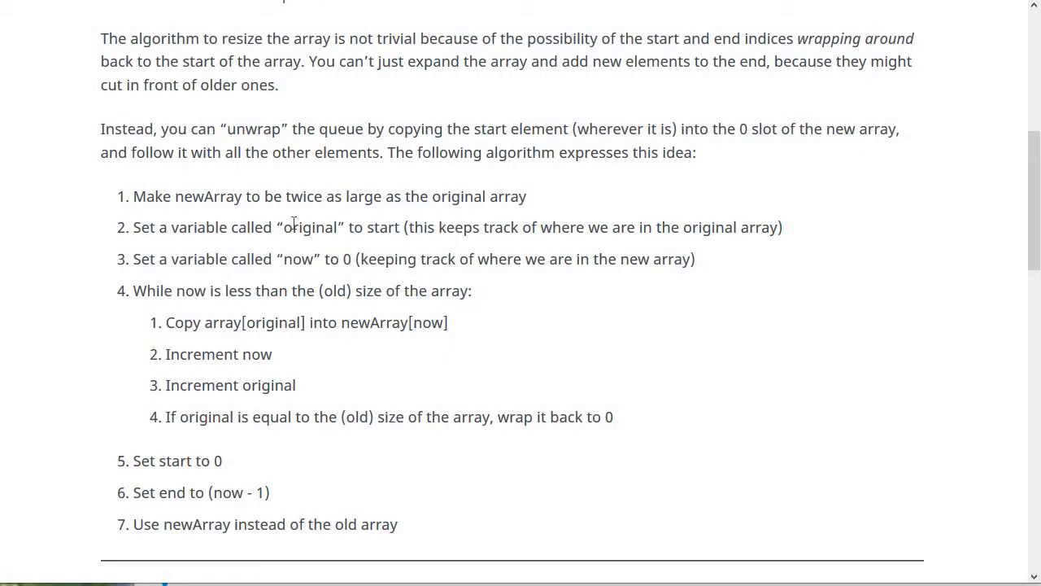
{"action": "double_click", "coordinate": [309, 228]}
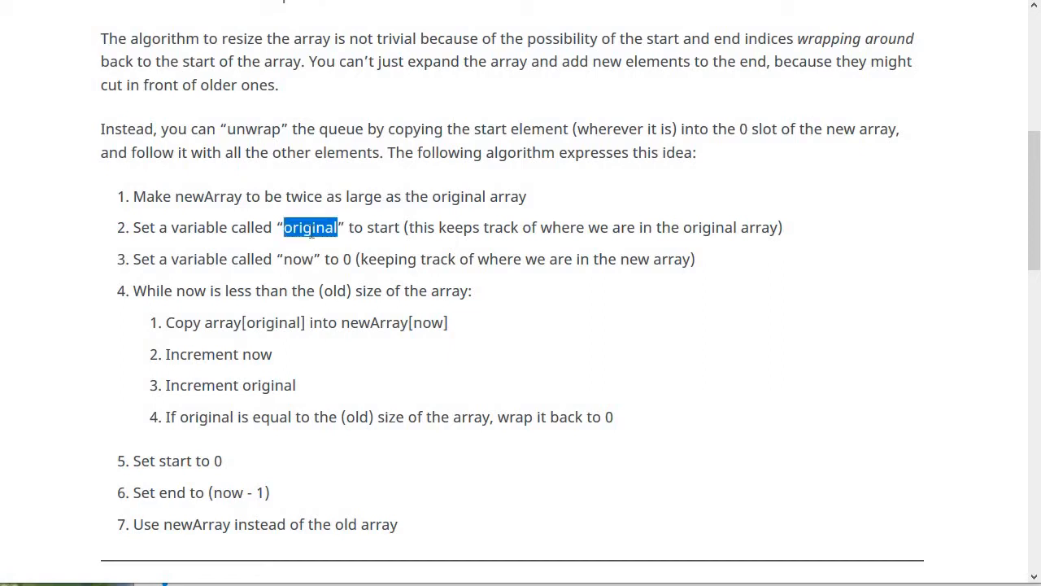
{"action": "double_click", "coordinate": [384, 228]}
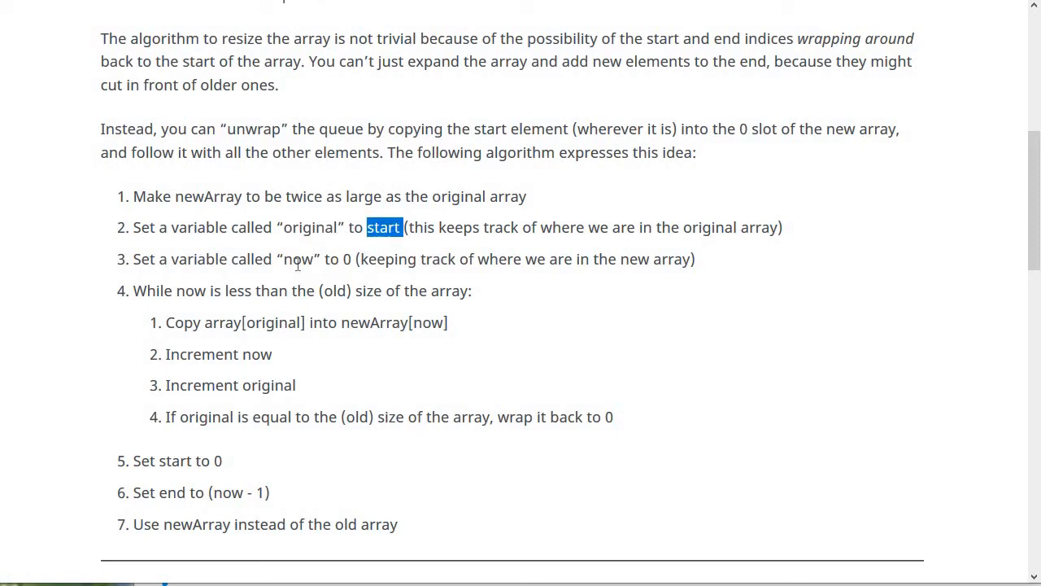
{"action": "double_click", "coordinate": [299, 259]}
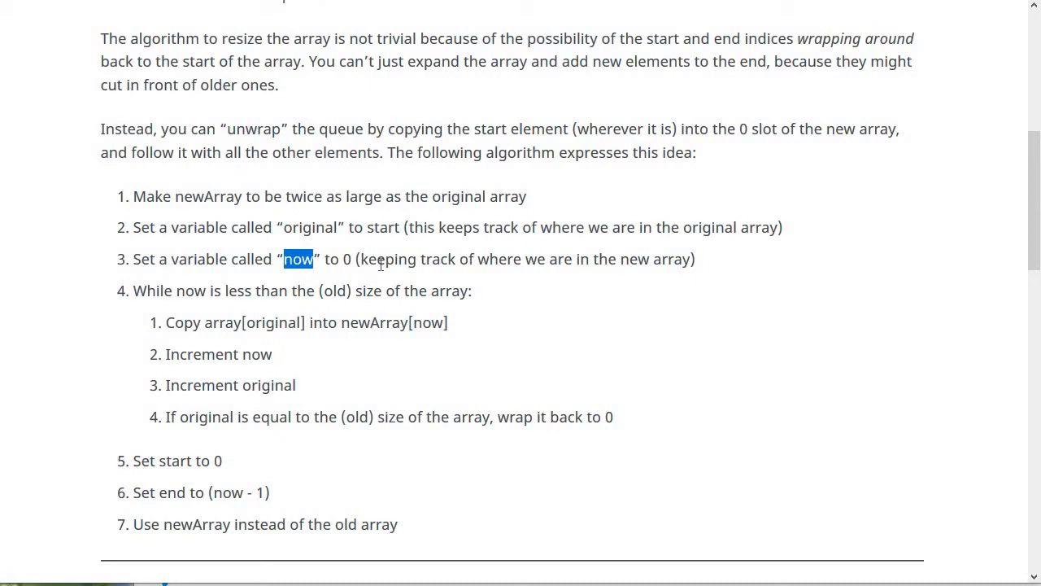
{"action": "mouse_move", "coordinate": [307, 250]}
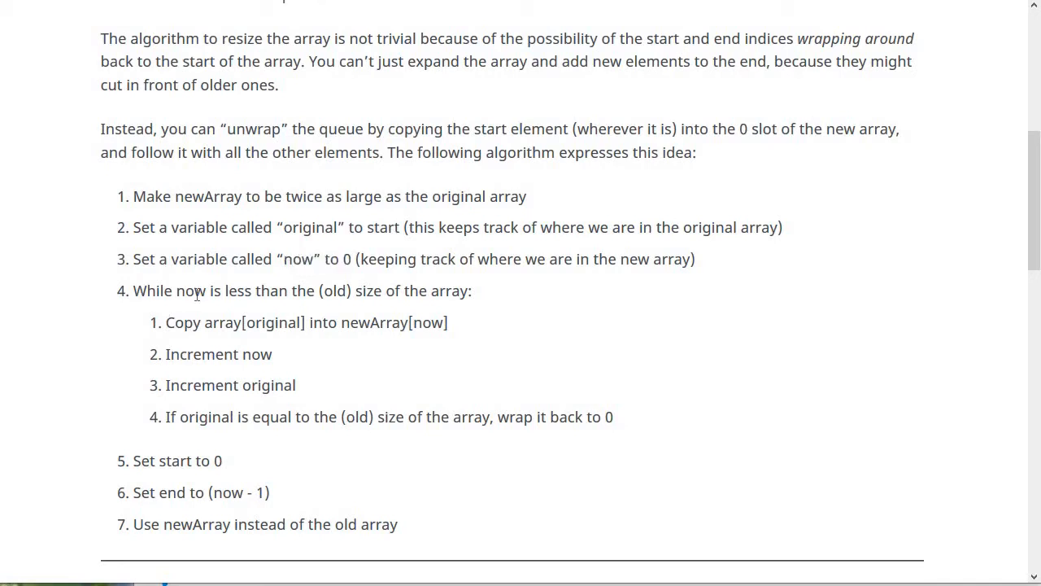
{"action": "double_click", "coordinate": [192, 289]}
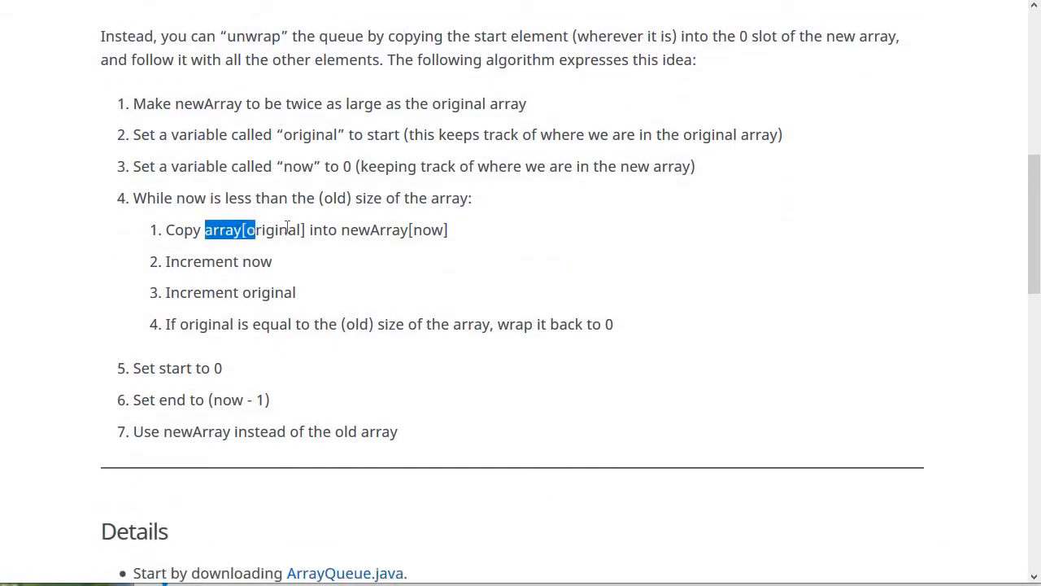
Highlight 'newArray[now]' and 'original' in the copy loop, then return to the top of the numbered list
{"action": "left_click_drag", "start_coordinate": [252, 230], "coordinate": [305, 230]}
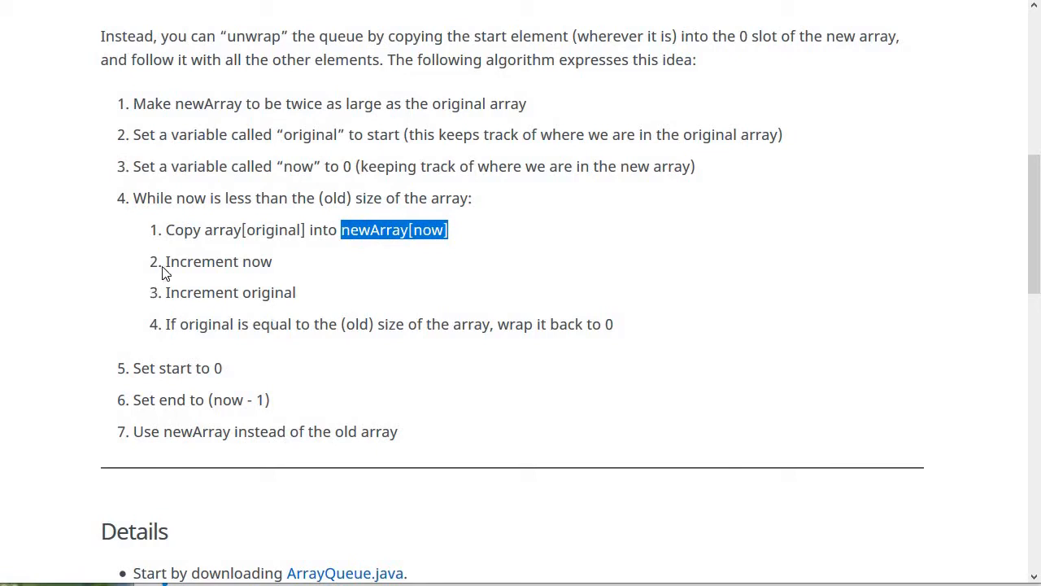
{"action": "left_click", "coordinate": [289, 268]}
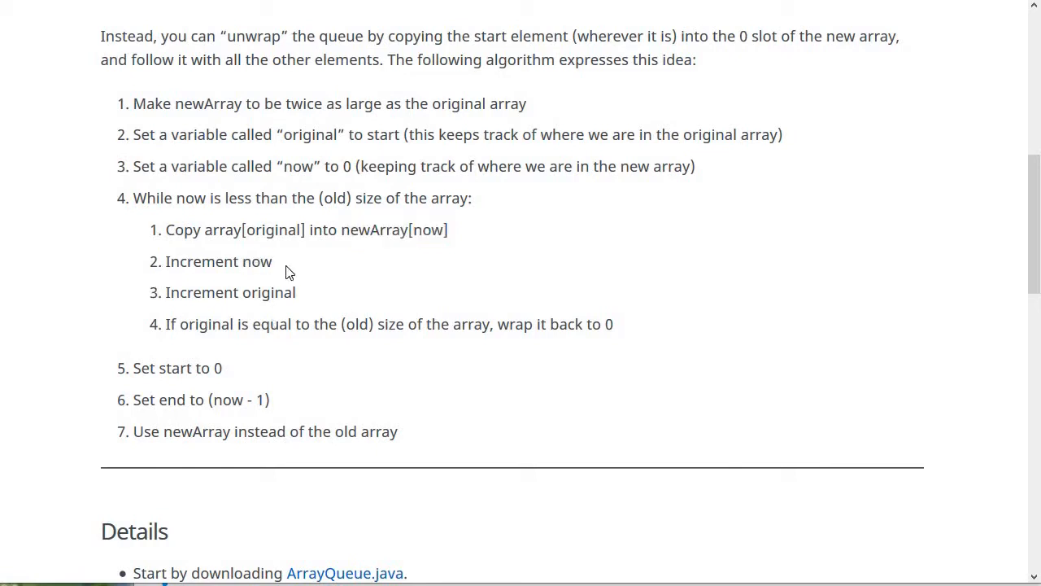
{"action": "double_click", "coordinate": [270, 293]}
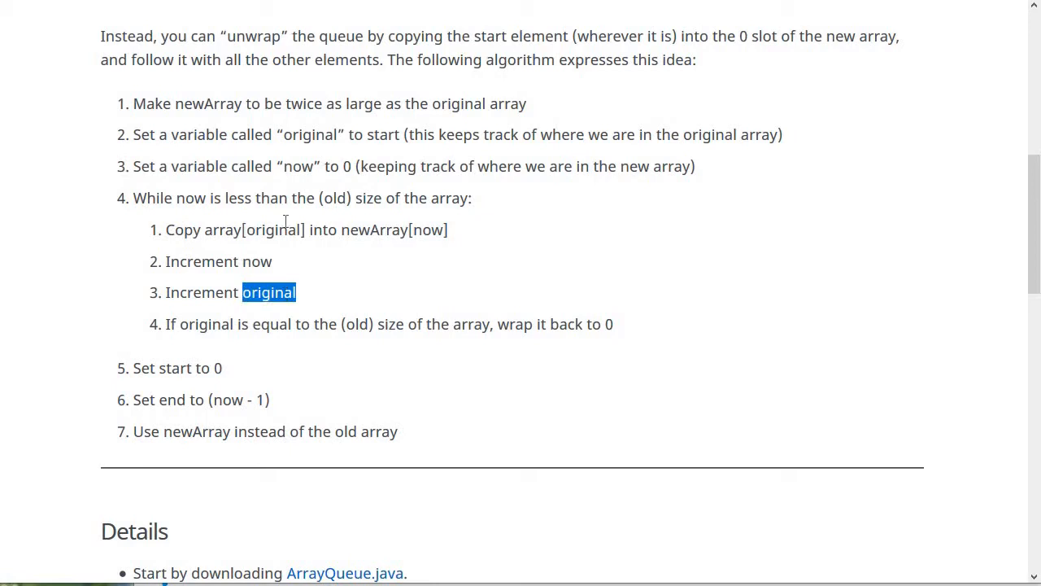
{"action": "mouse_move", "coordinate": [372, 151]}
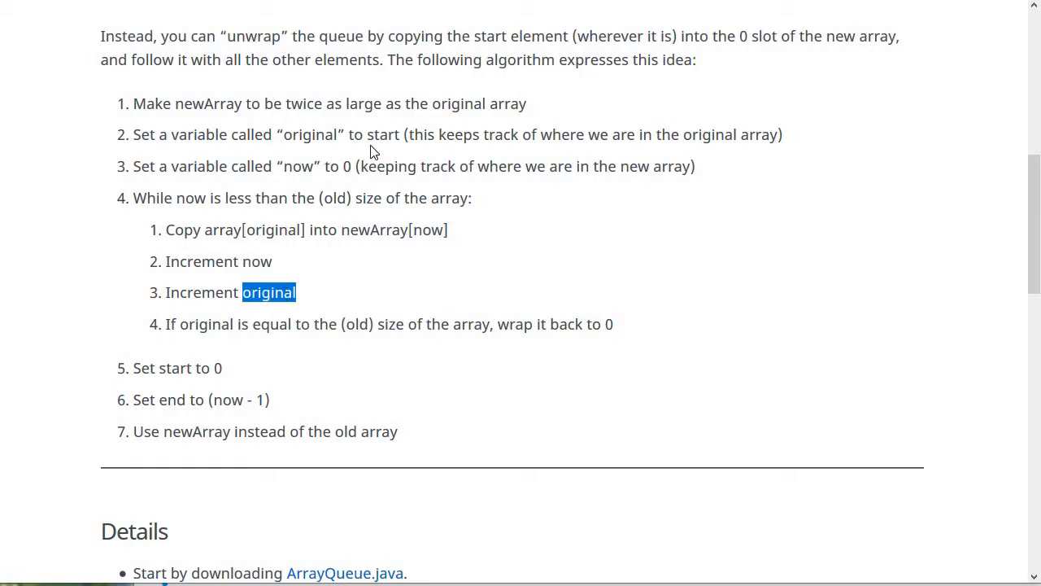
{"action": "mouse_move", "coordinate": [182, 350]}
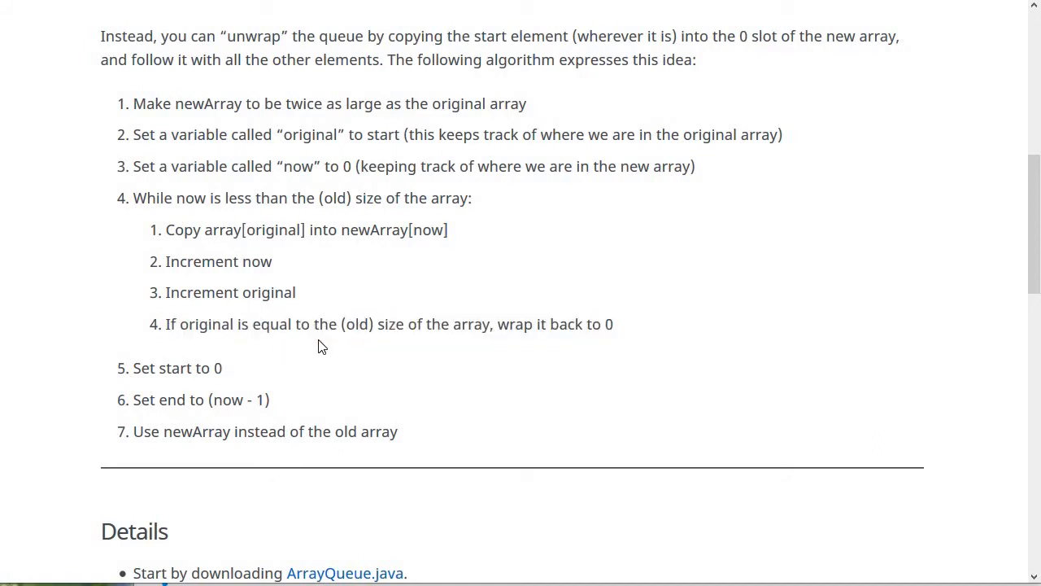
{"action": "mouse_move", "coordinate": [274, 361]}
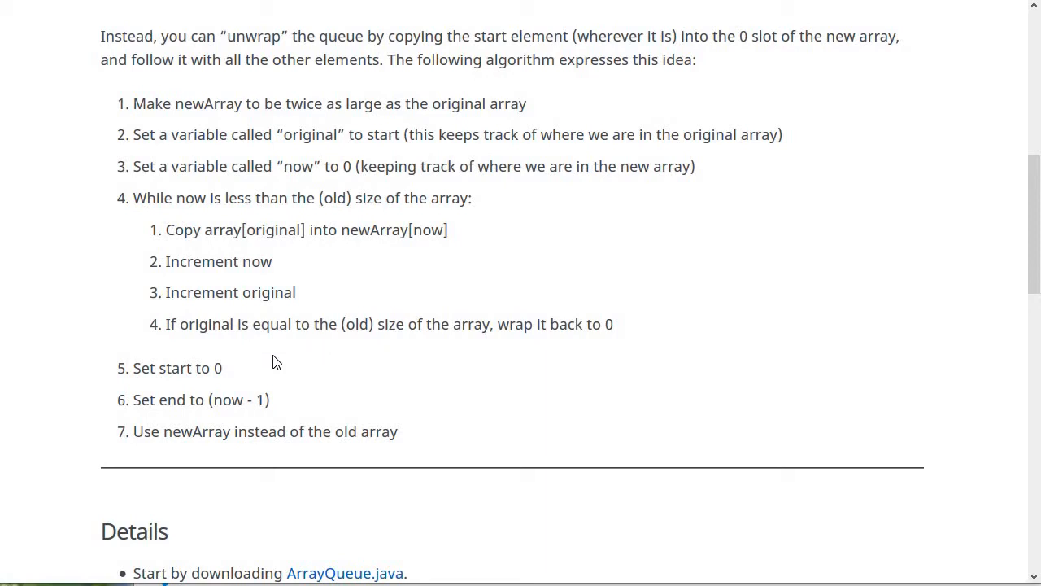
{"action": "mouse_move", "coordinate": [163, 239]}
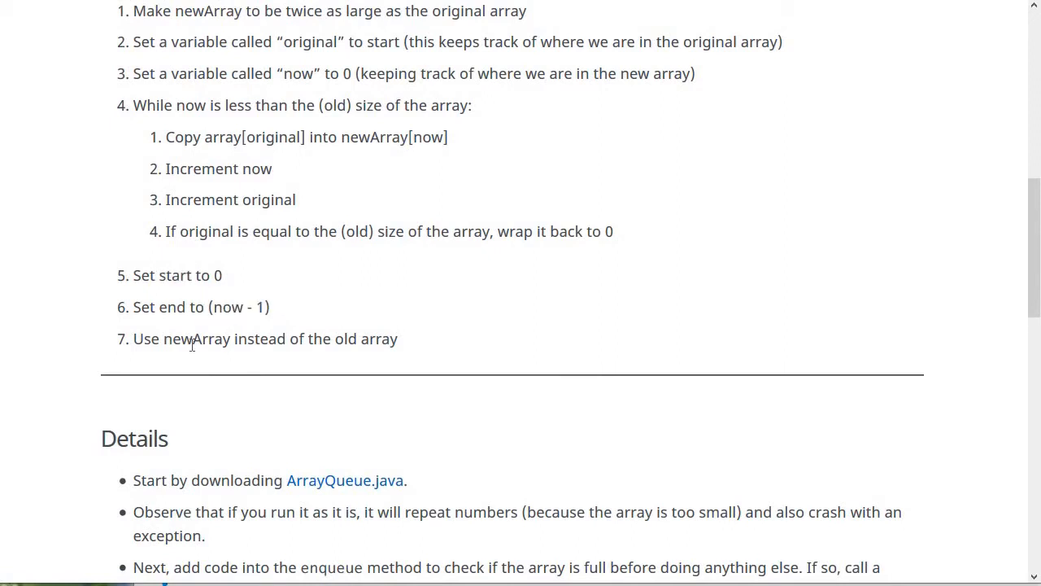
{"action": "scroll", "scroll_direction": "up", "scroll_amount": 3}
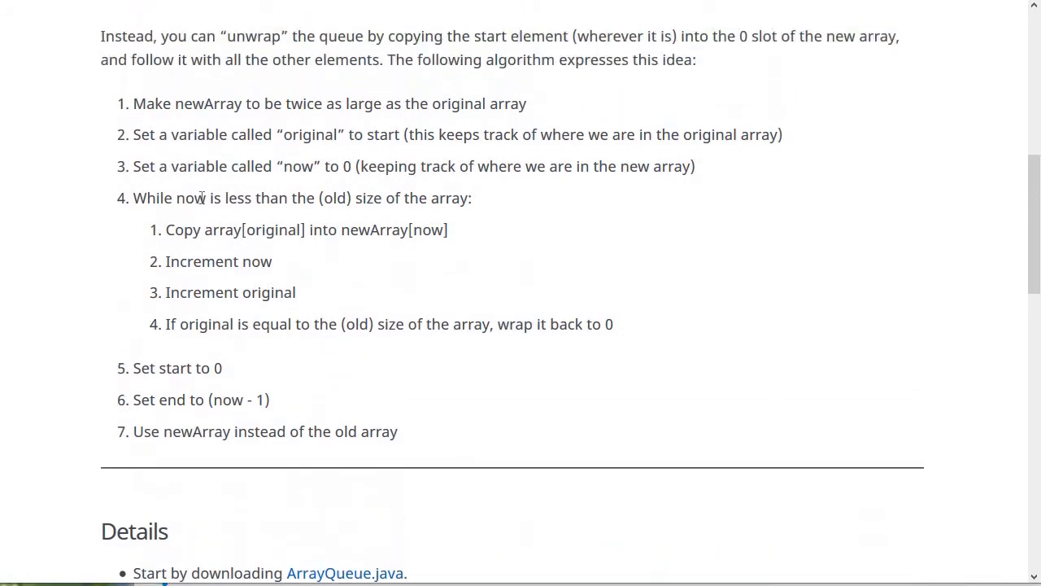
{"action": "mouse_move", "coordinate": [458, 274]}
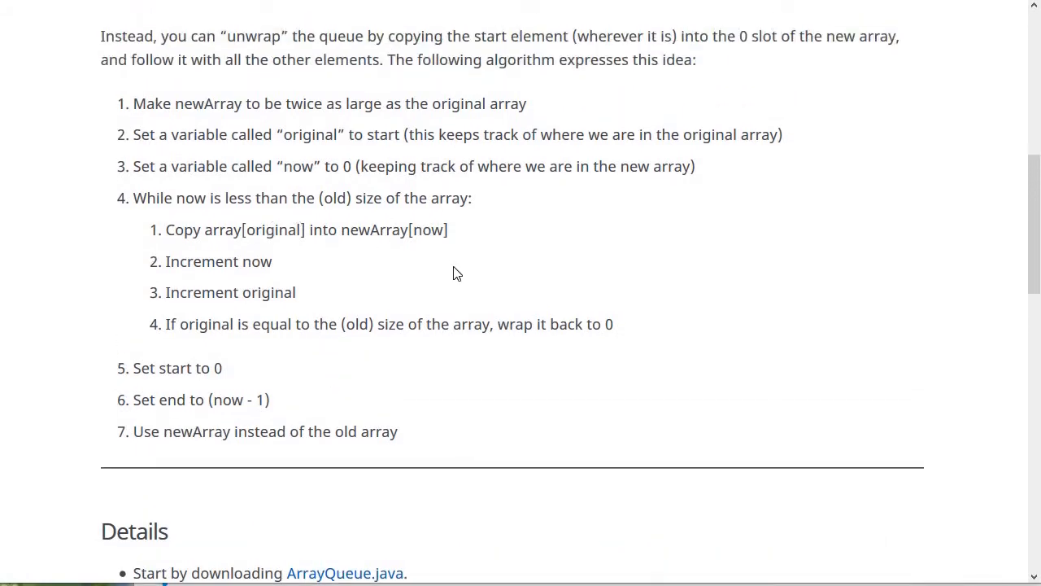
Reach the Details list and highlight 'resize' in the enqueue bullet
{"action": "scroll", "scroll_direction": "down", "scroll_amount": 3}
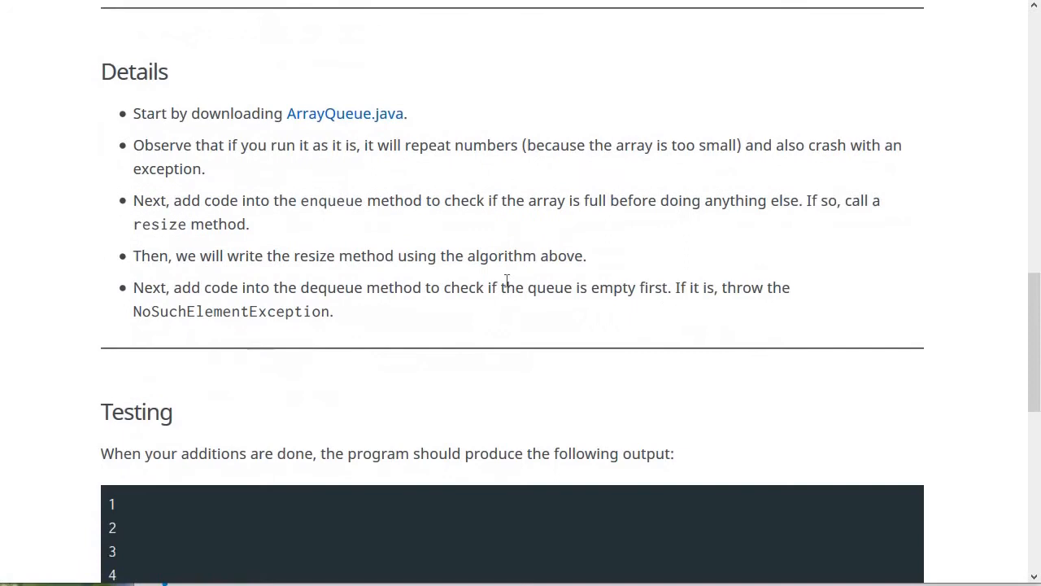
{"action": "scroll", "scroll_direction": "down", "scroll_amount": 3}
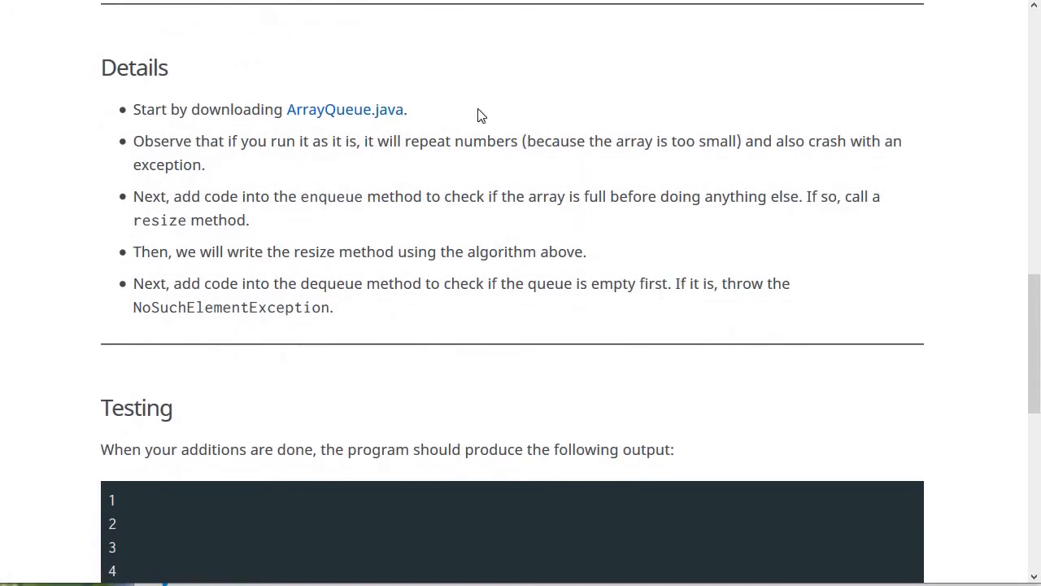
{"action": "mouse_move", "coordinate": [358, 120]}
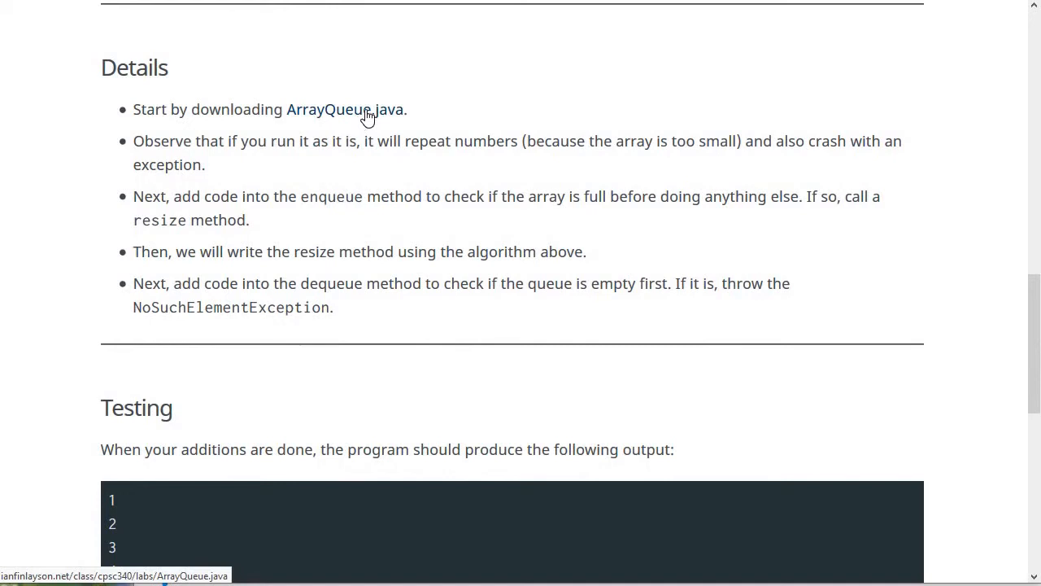
{"action": "mouse_move", "coordinate": [650, 111]}
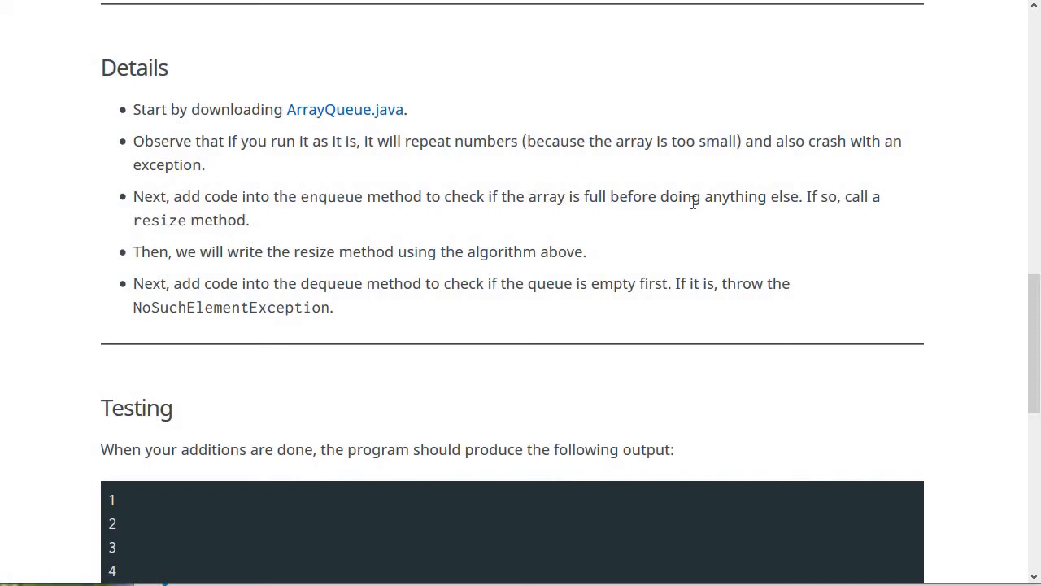
{"action": "mouse_move", "coordinate": [212, 244]}
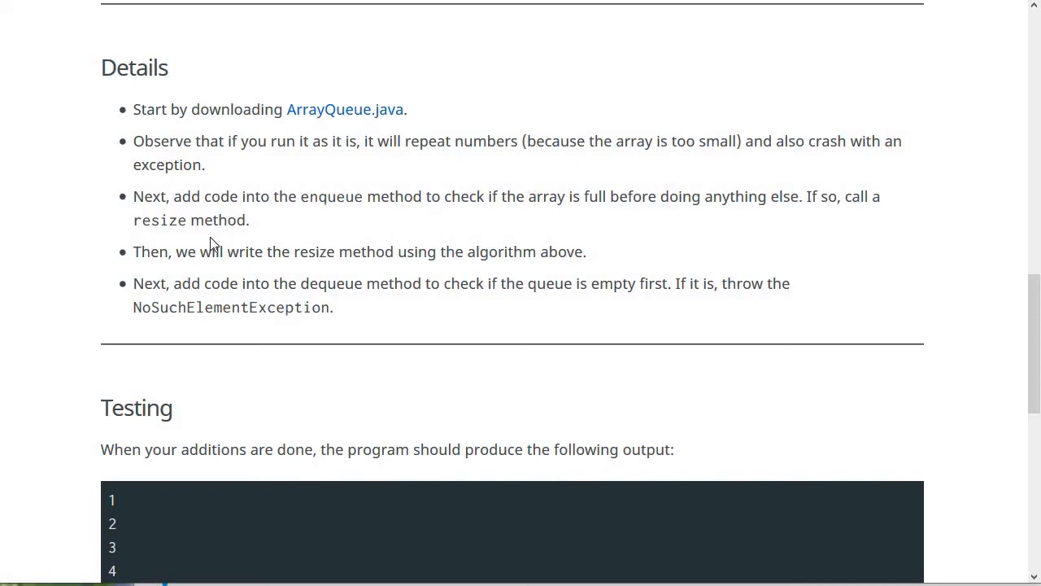
{"action": "double_click", "coordinate": [160, 220]}
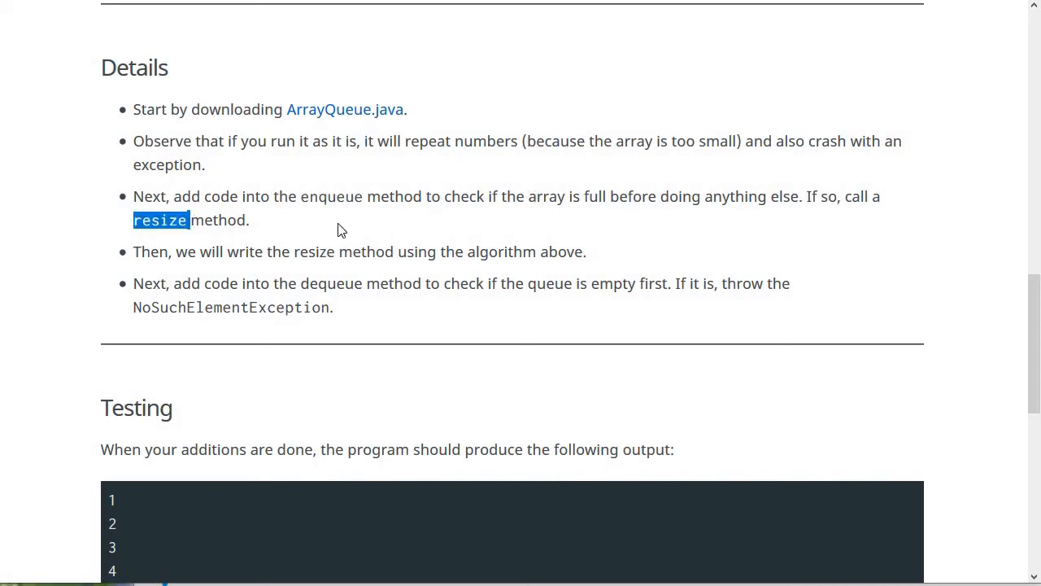
{"action": "mouse_move", "coordinate": [328, 251]}
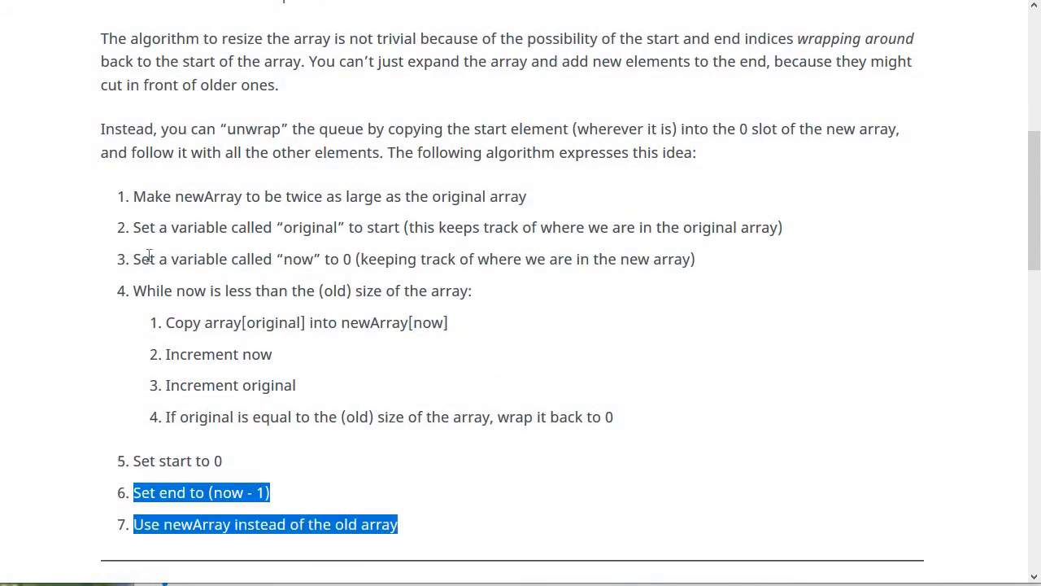
Scroll back to the Details steps and clear the highlight on the dequeue empty-check bullet
{"action": "scroll", "scroll_direction": "down", "scroll_amount": 3}
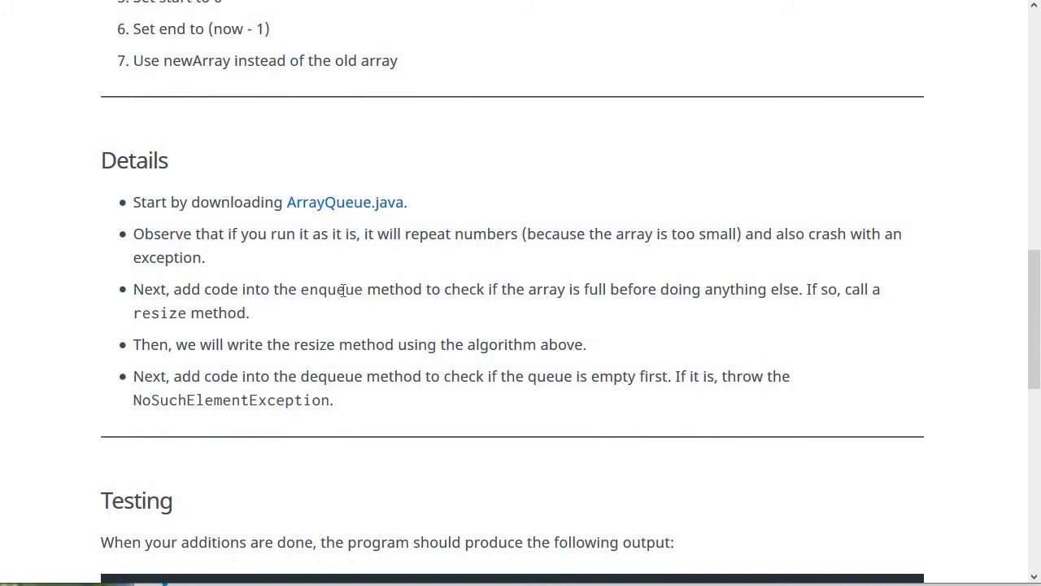
{"action": "mouse_move", "coordinate": [379, 348]}
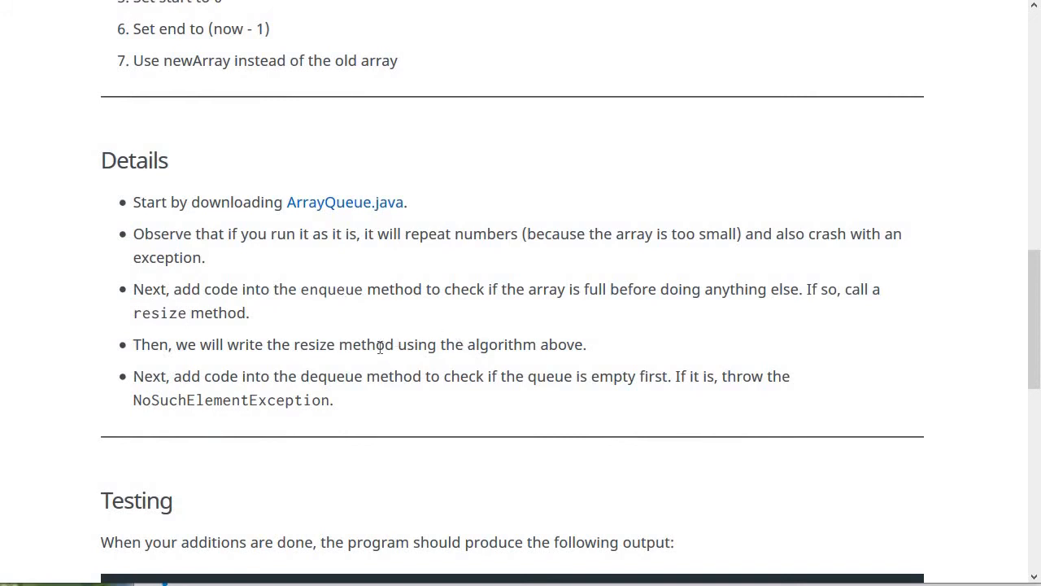
{"action": "scroll", "scroll_direction": "down", "scroll_amount": 3}
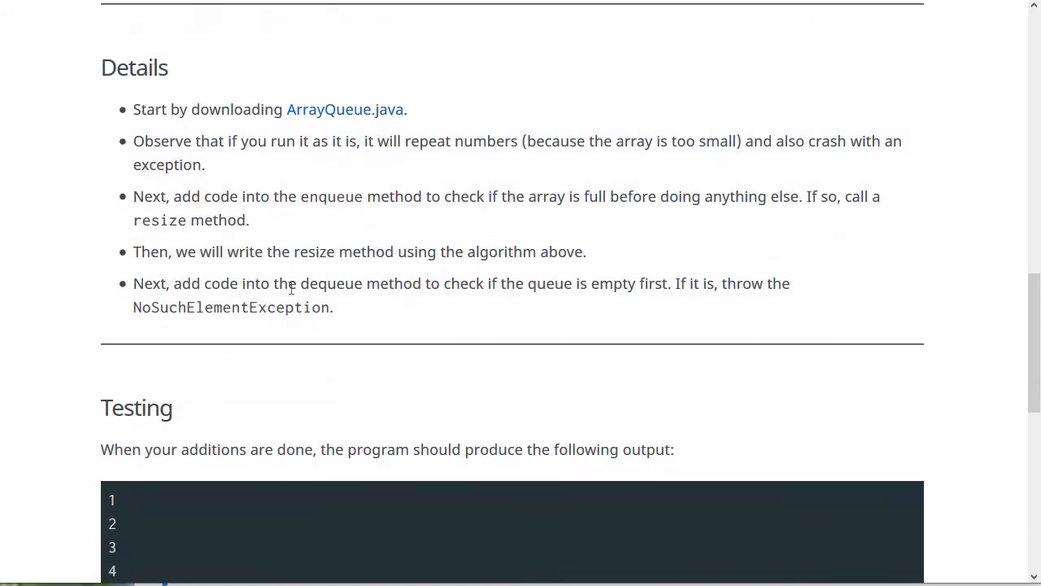
{"action": "mouse_move", "coordinate": [479, 318]}
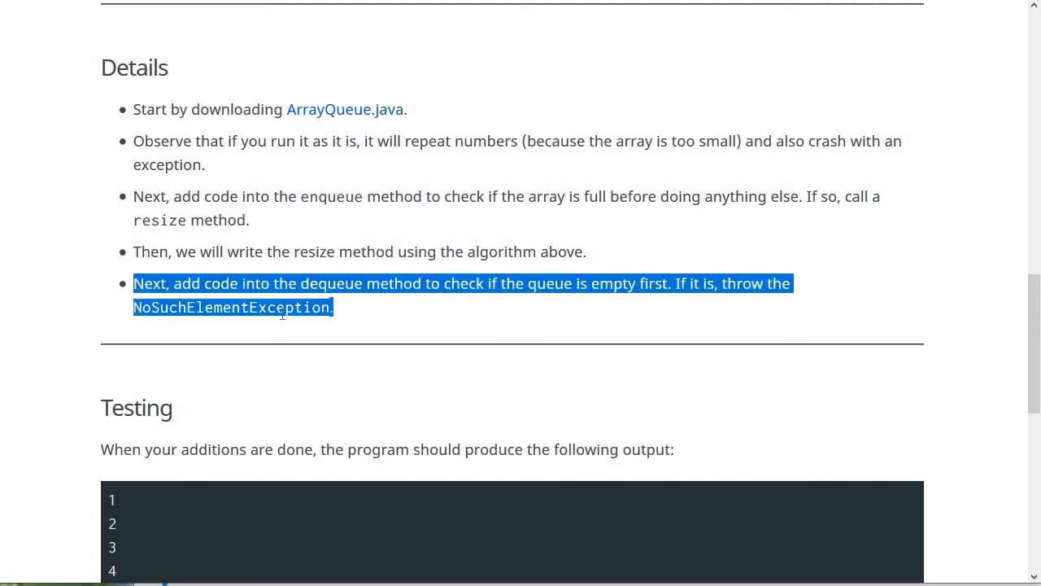
{"action": "left_click", "coordinate": [417, 325]}
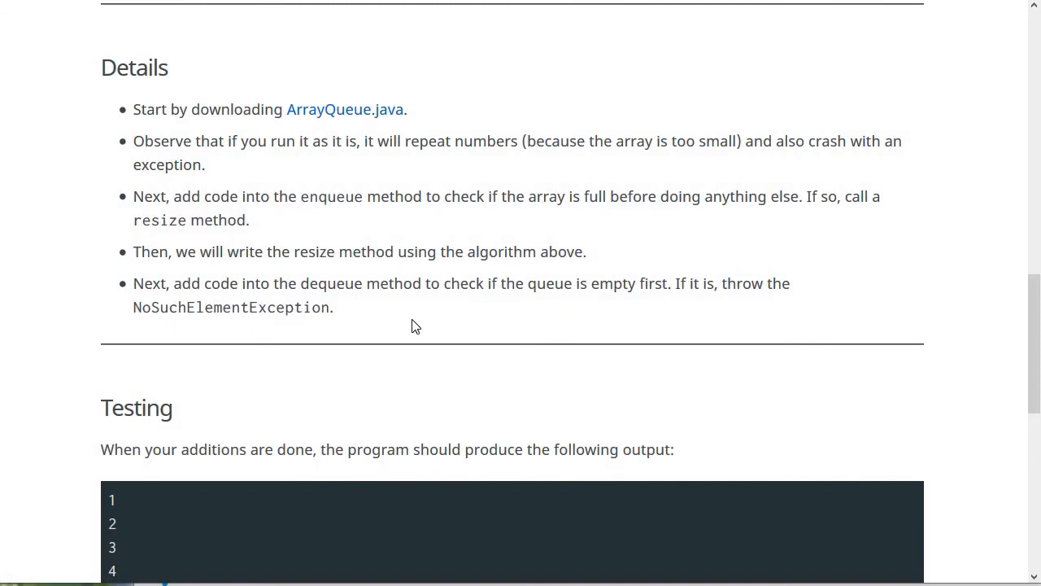
Reach the Testing section's expected output, numbers 1–18 ending with 'Exception thrown correctly!'
{"action": "scroll", "scroll_direction": "down", "scroll_amount": 3}
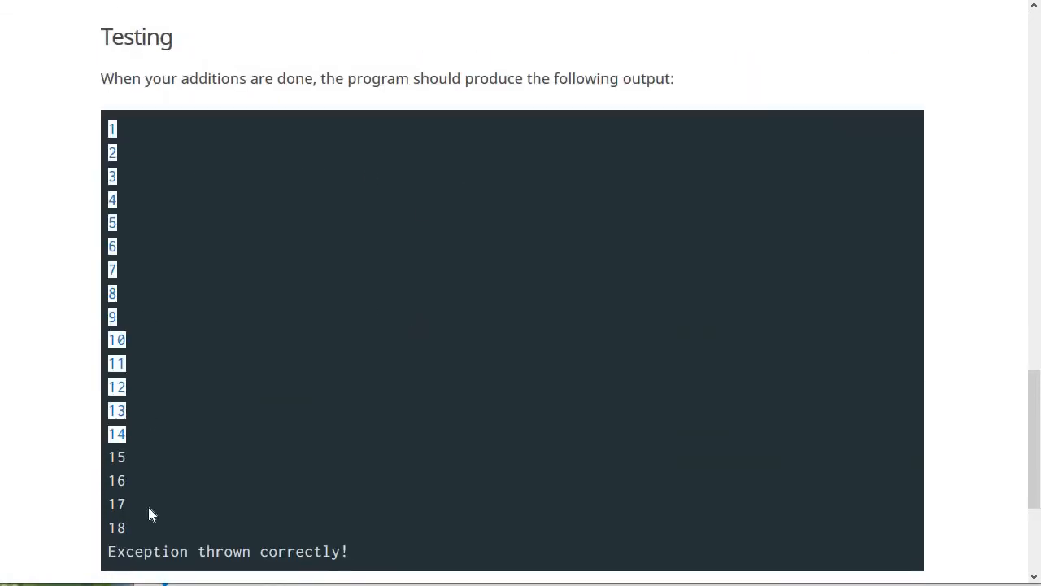
{"action": "scroll", "scroll_direction": "down", "scroll_amount": 3}
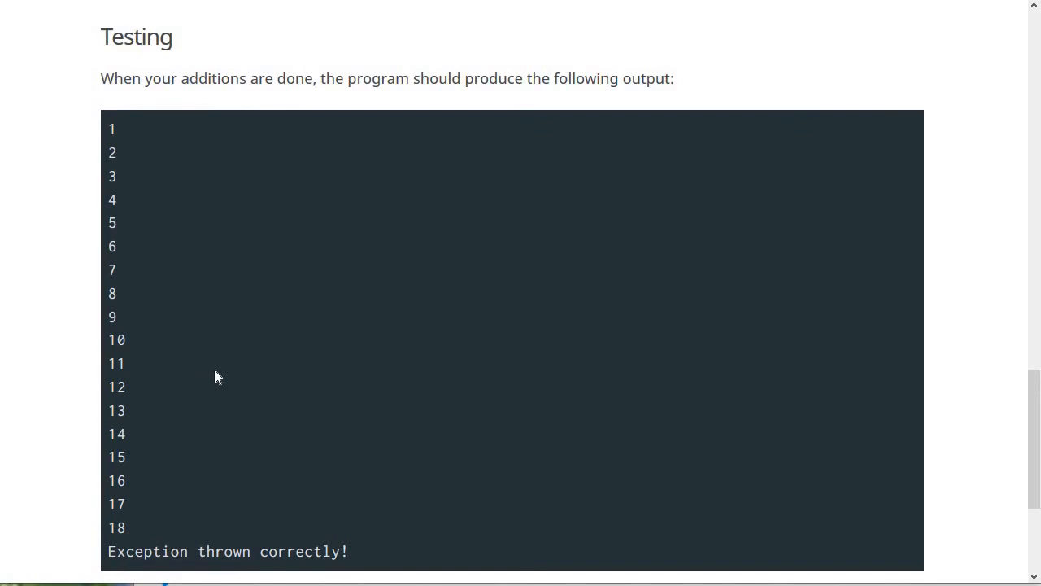
{"action": "mouse_move", "coordinate": [331, 286]}
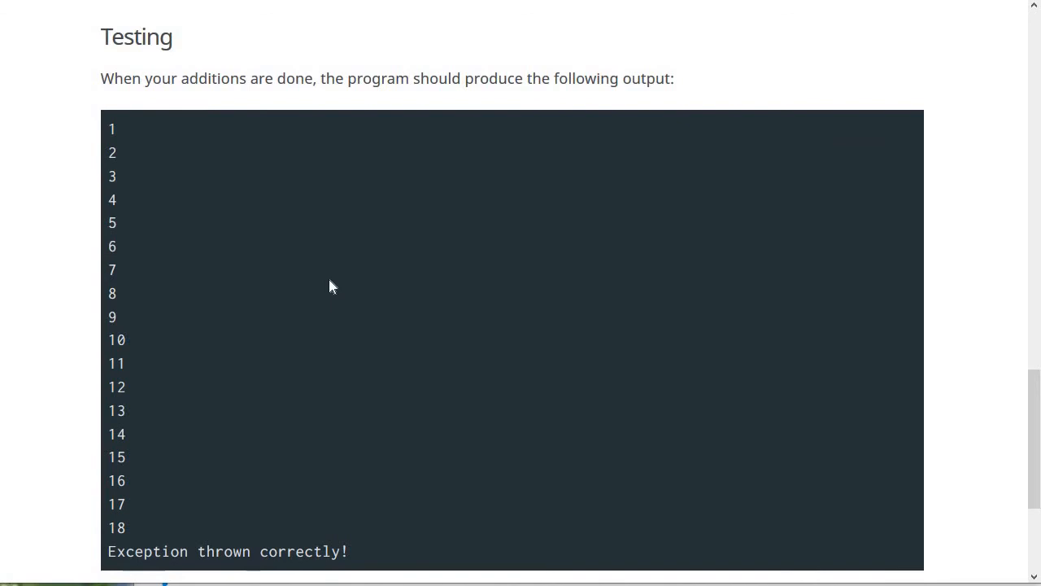
{"action": "mouse_move", "coordinate": [287, 218]}
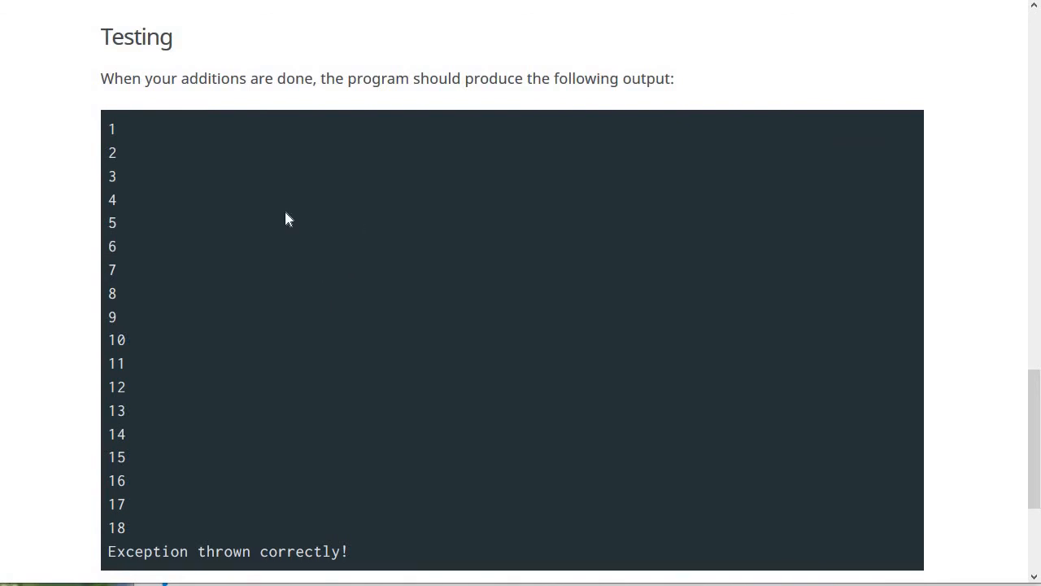
{"action": "mouse_move", "coordinate": [317, 540]}
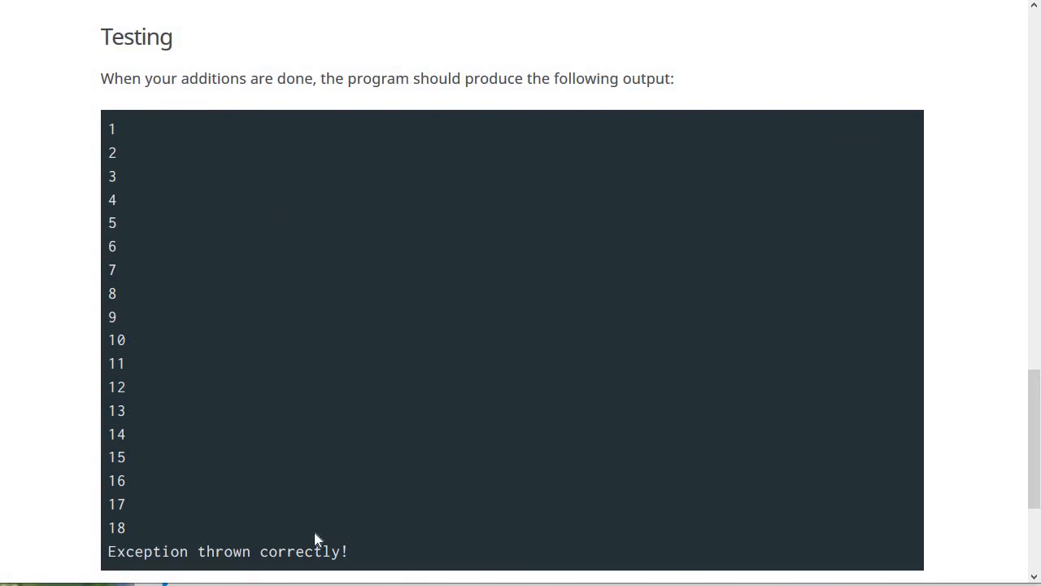
{"action": "mouse_move", "coordinate": [430, 468]}
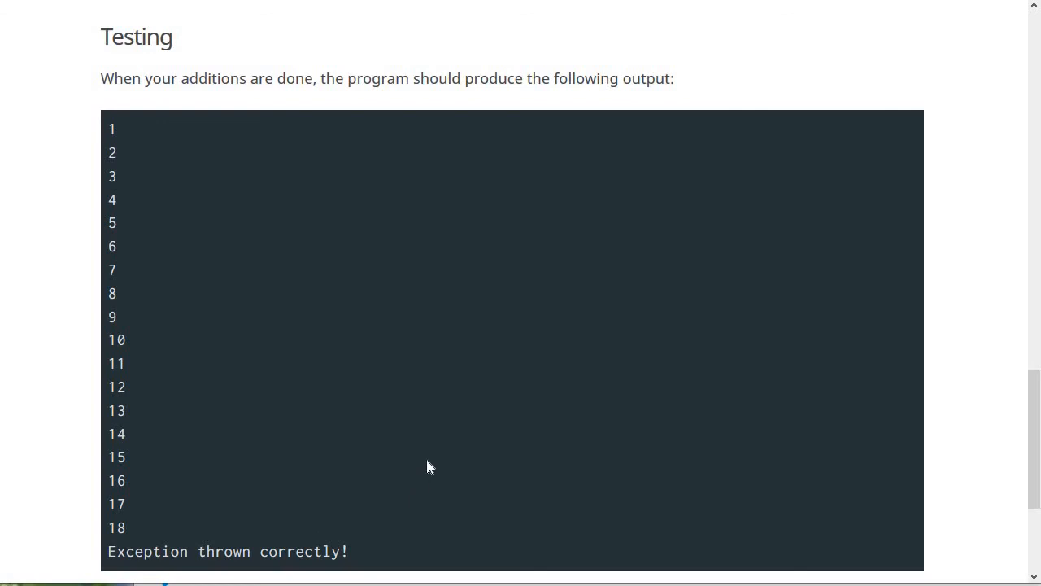